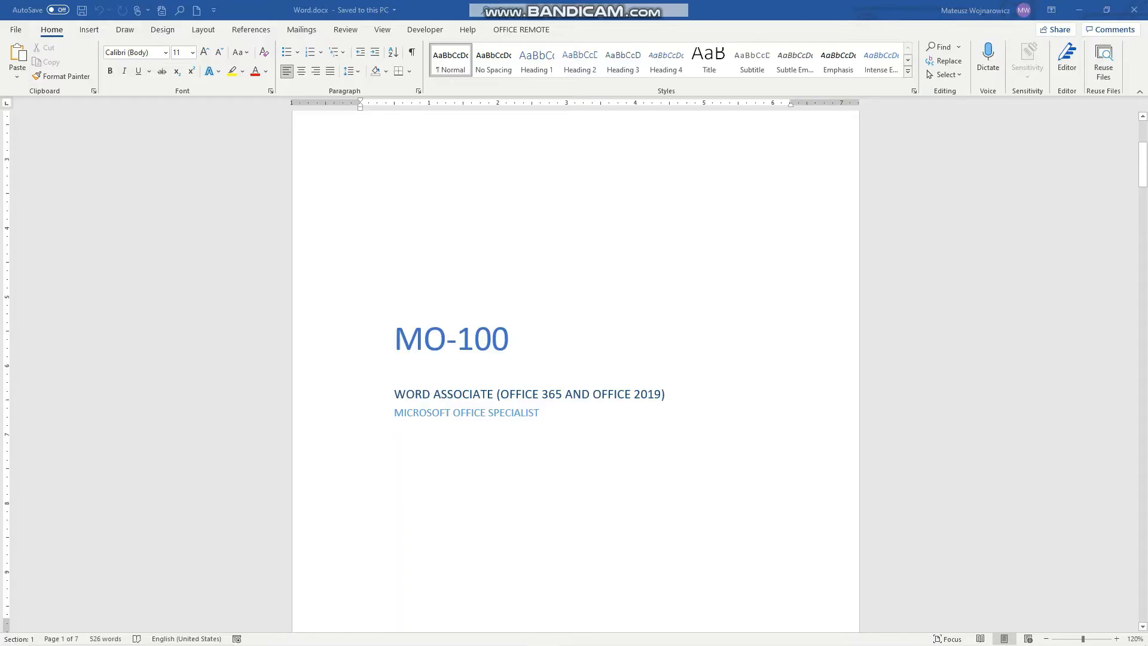
Step: Scroll down to section 5, Insert and Format Graphic Elements
left_click(551, 370)
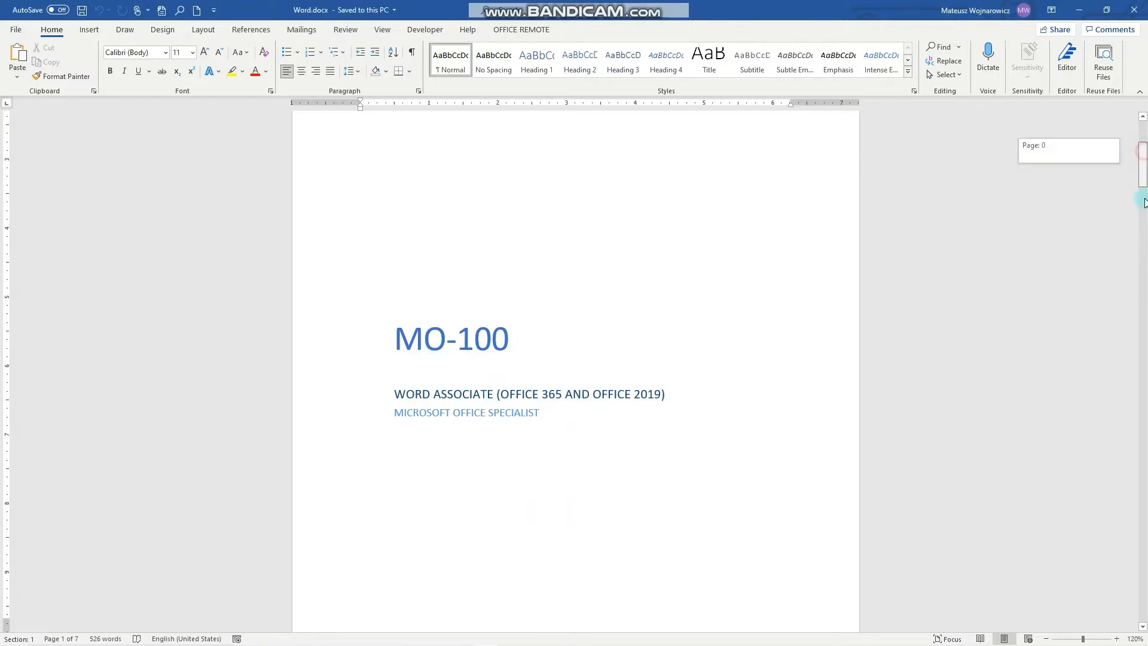
scroll("down", 3)
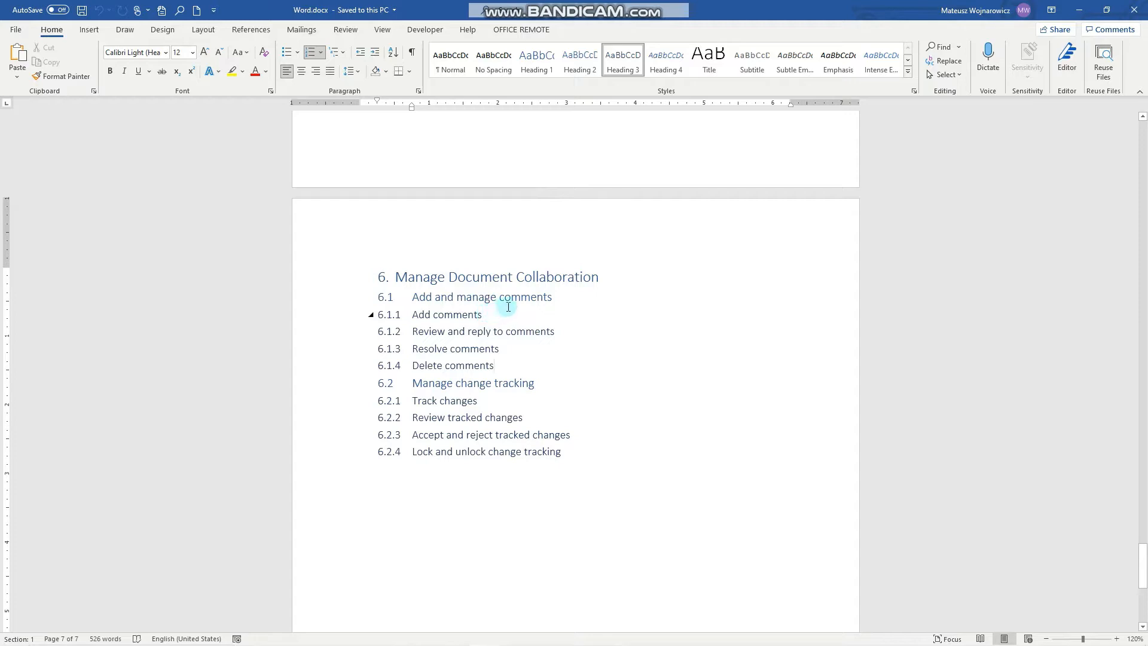
mouse_move(497, 309)
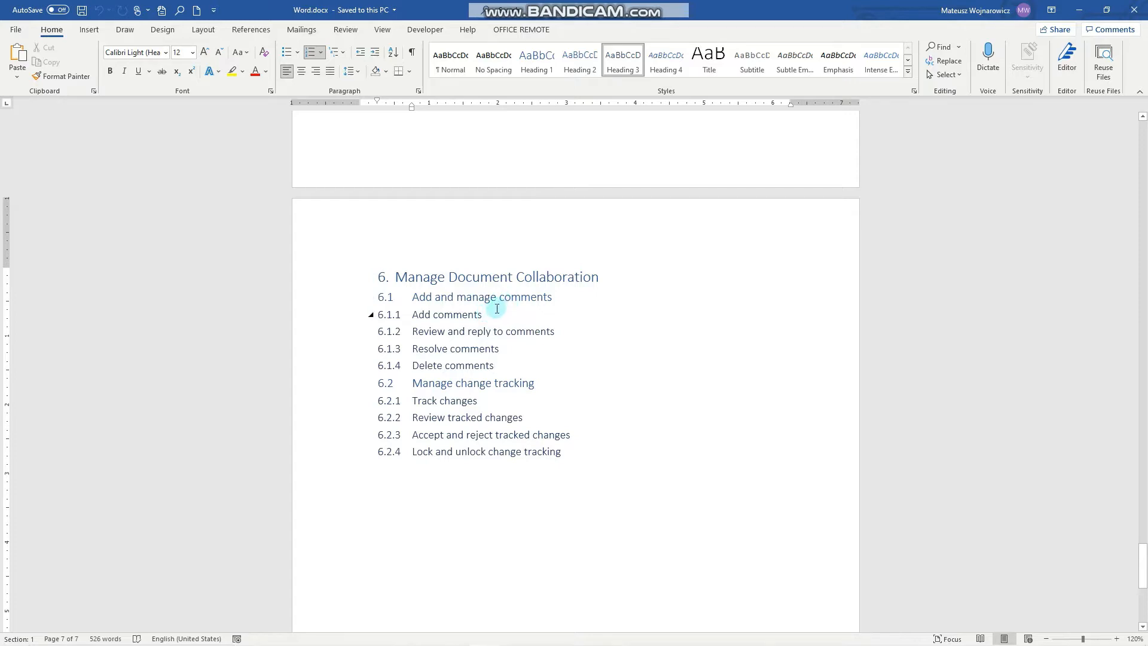
mouse_move(563, 322)
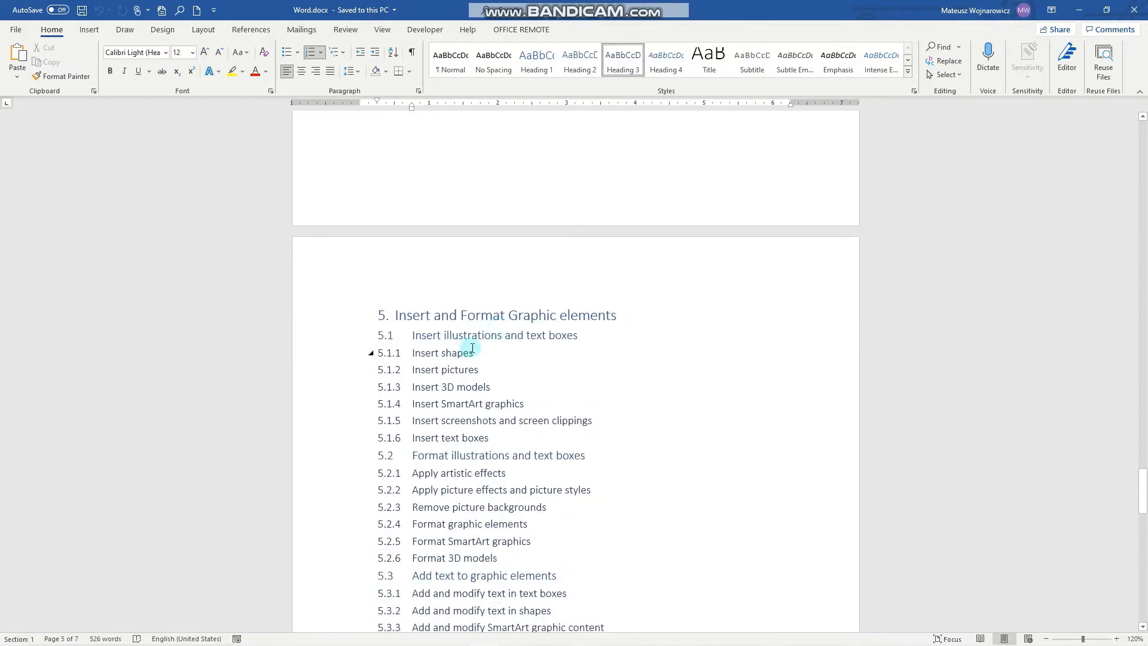
Step: Comment "Add examples" on the word shapes in 5.1.1, then scroll up to section 4
double_click(455, 351)
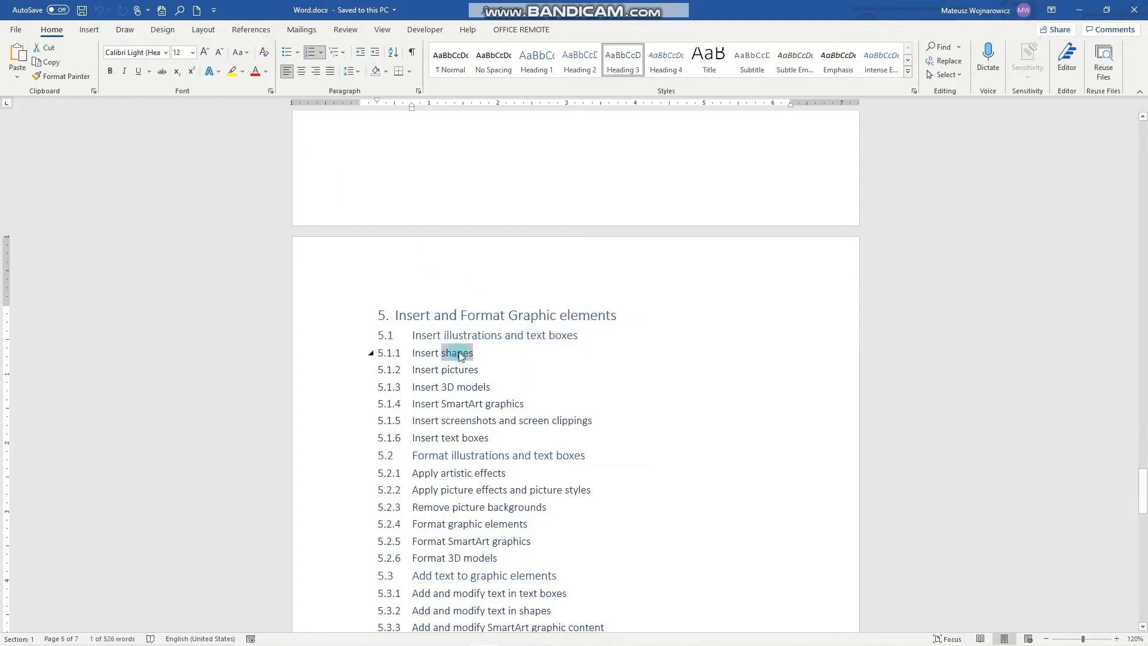
right_click(457, 353)
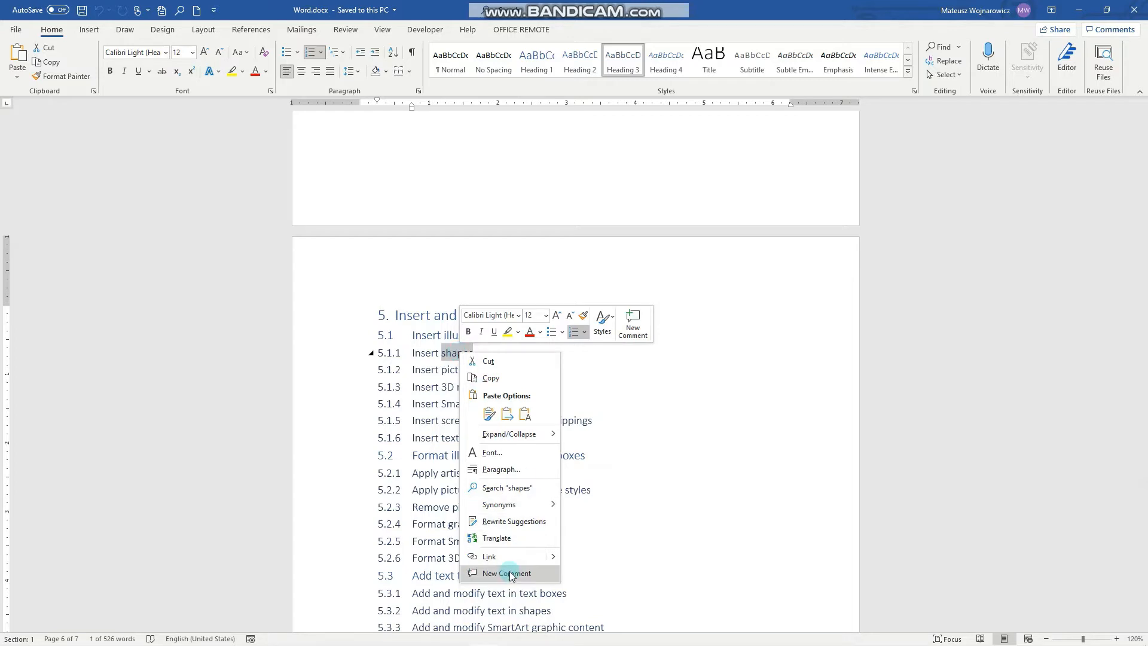
left_click(345, 29)
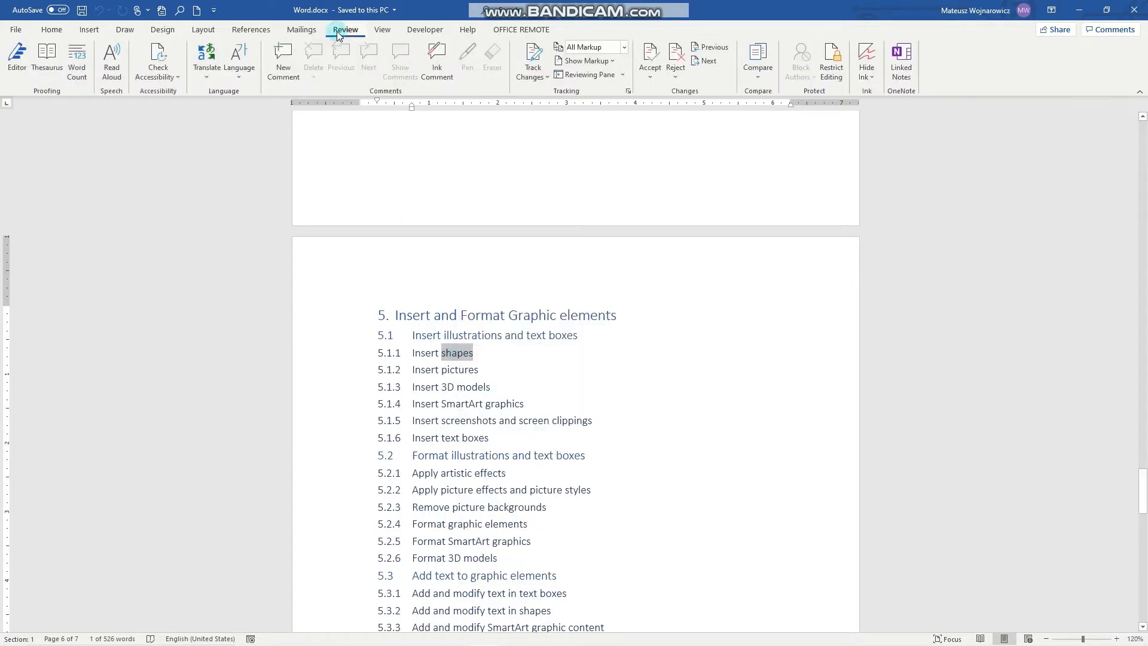
left_click(282, 56)
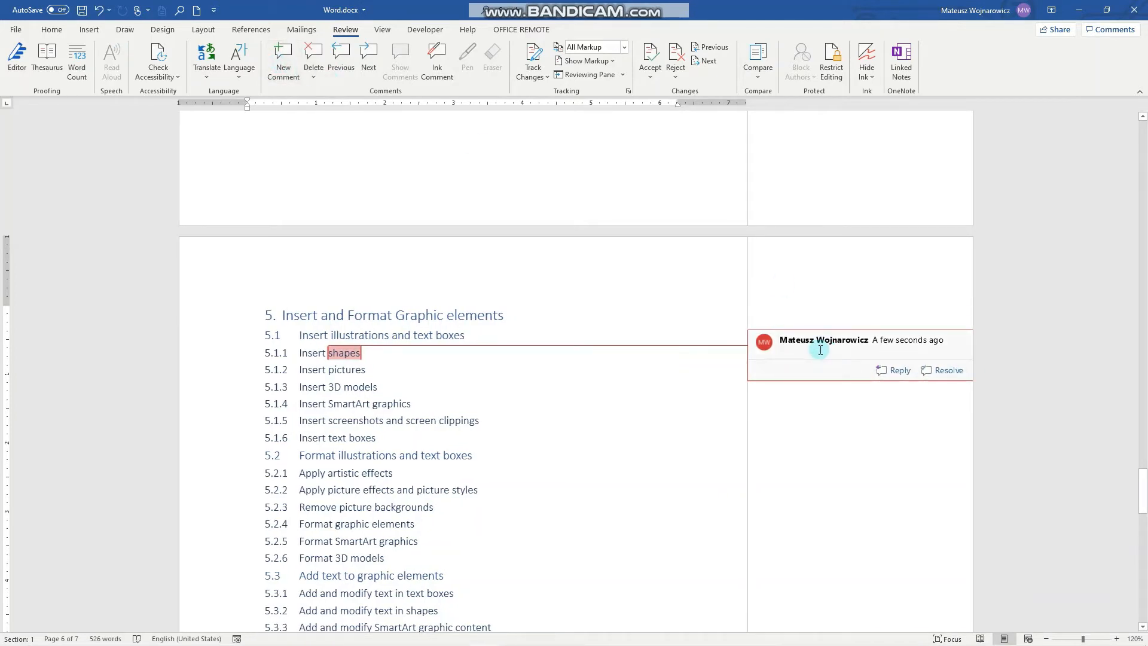
type("A")
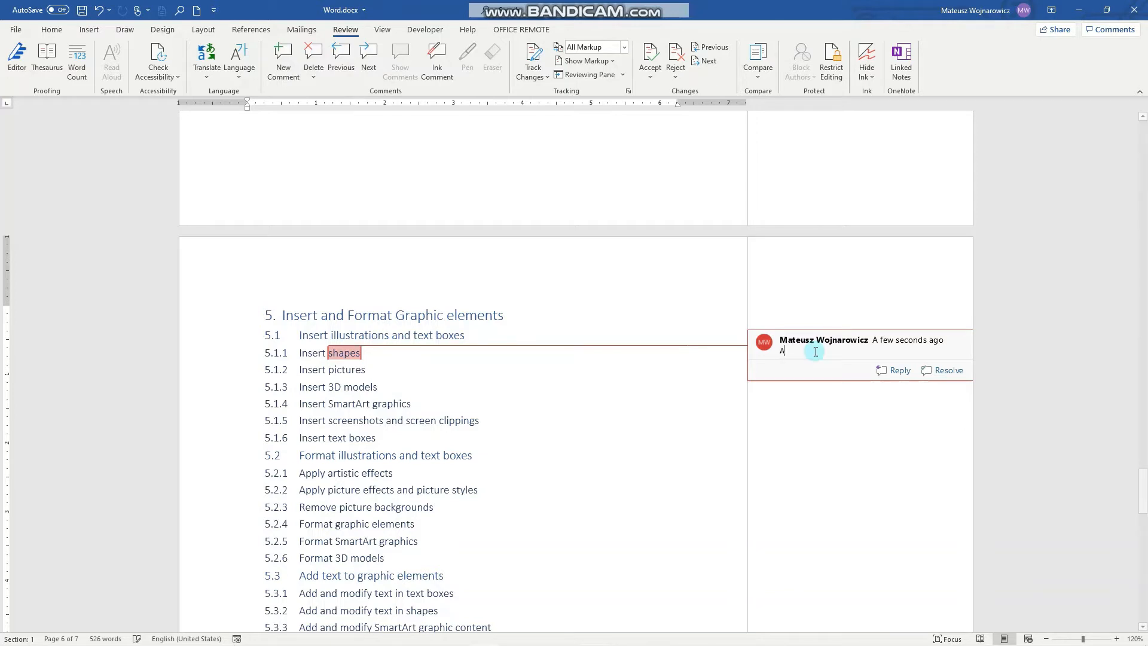
type("dd examples")
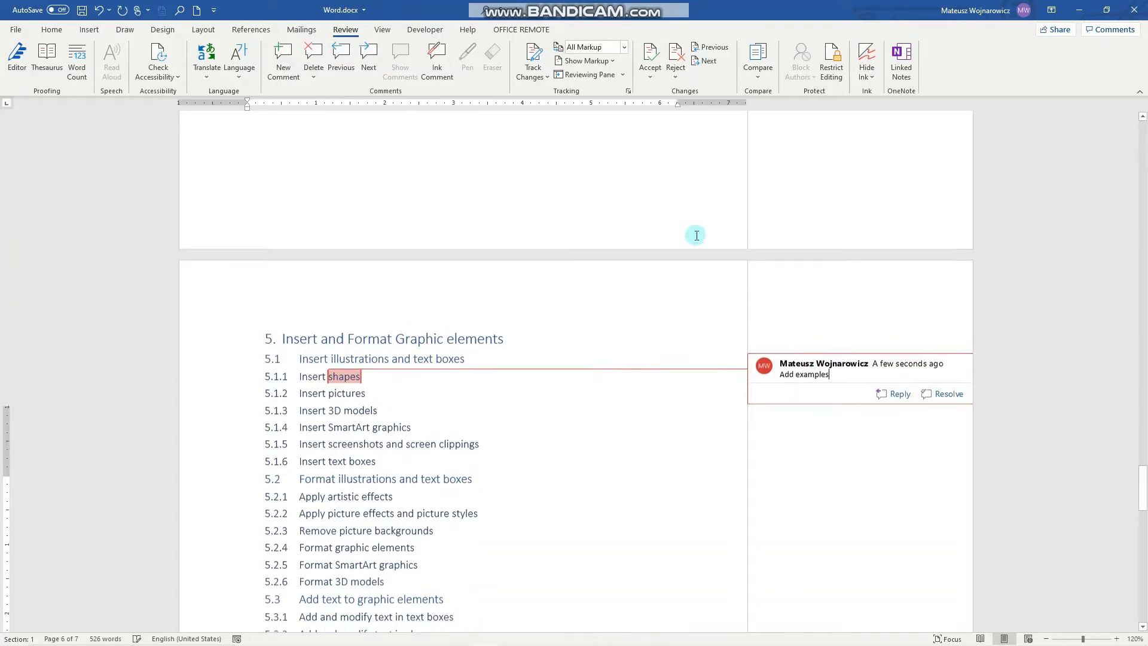
scroll("up", 3)
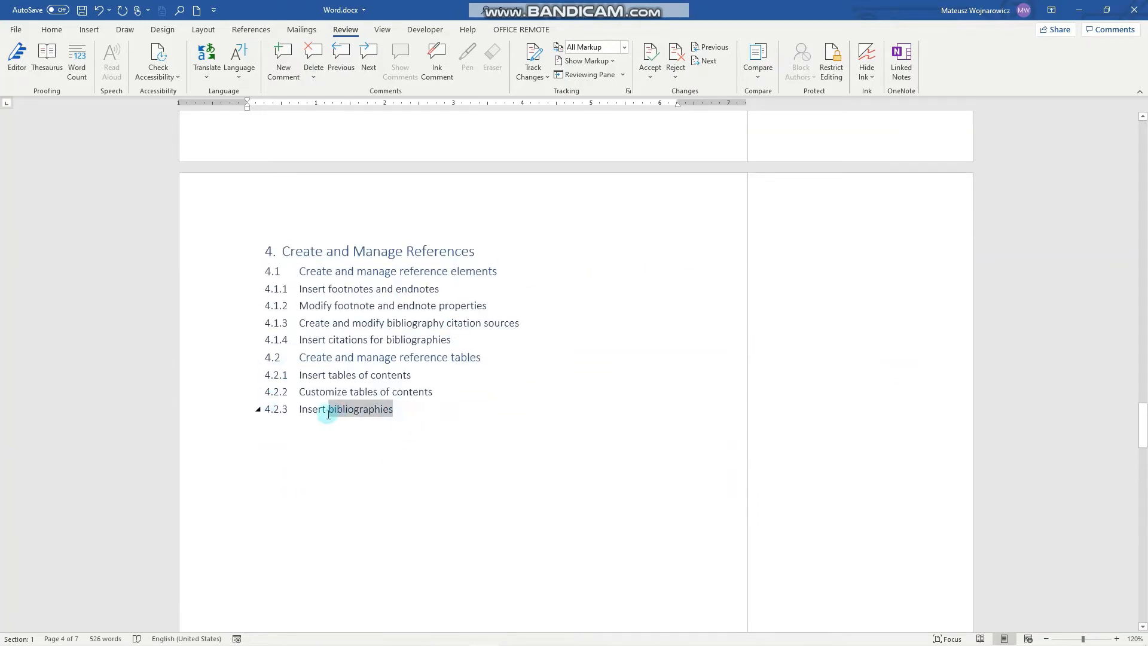
Step: Comment "Definition?" on the word bibliographies in item 4.2.3
double_click(346, 409)
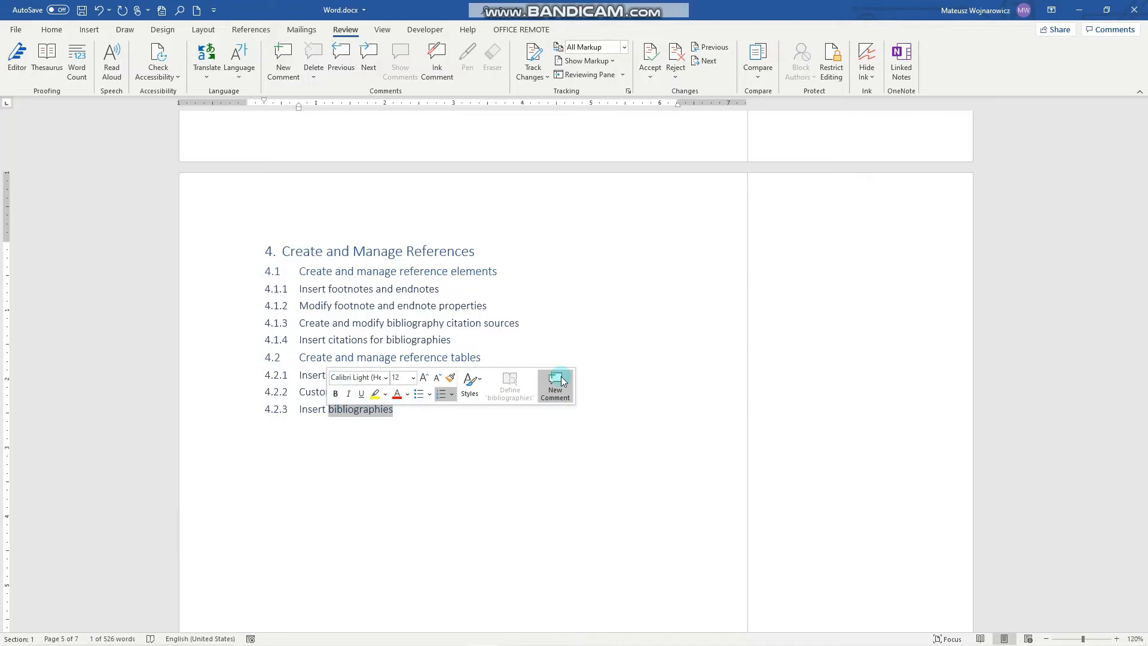
left_click(554, 385)
type("Definition")
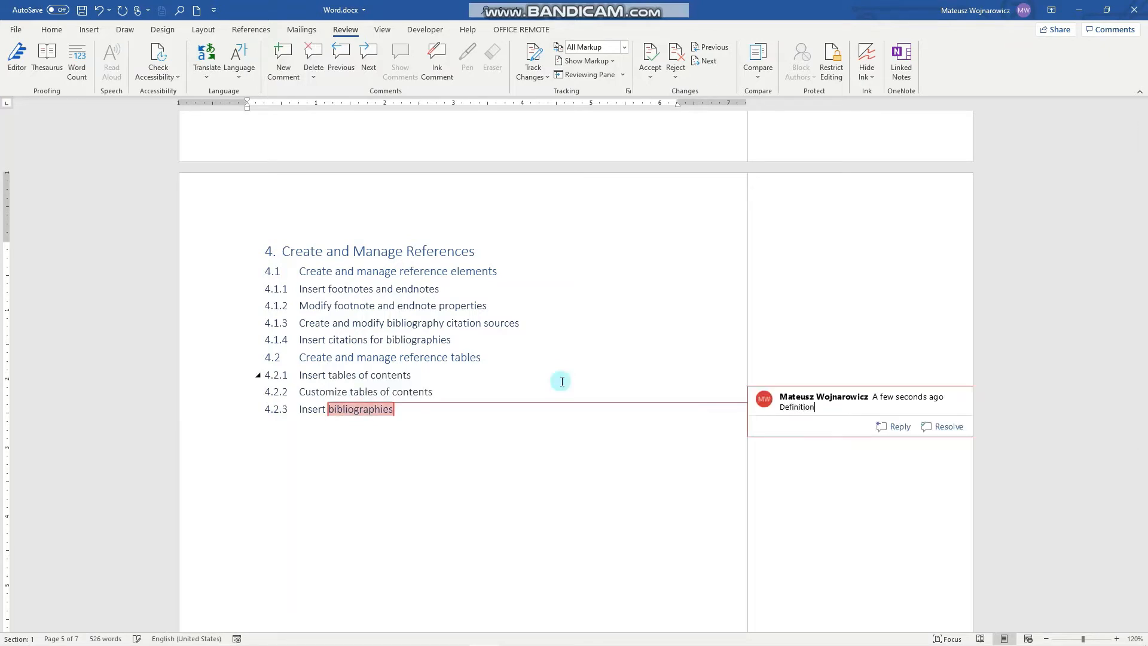
type("?")
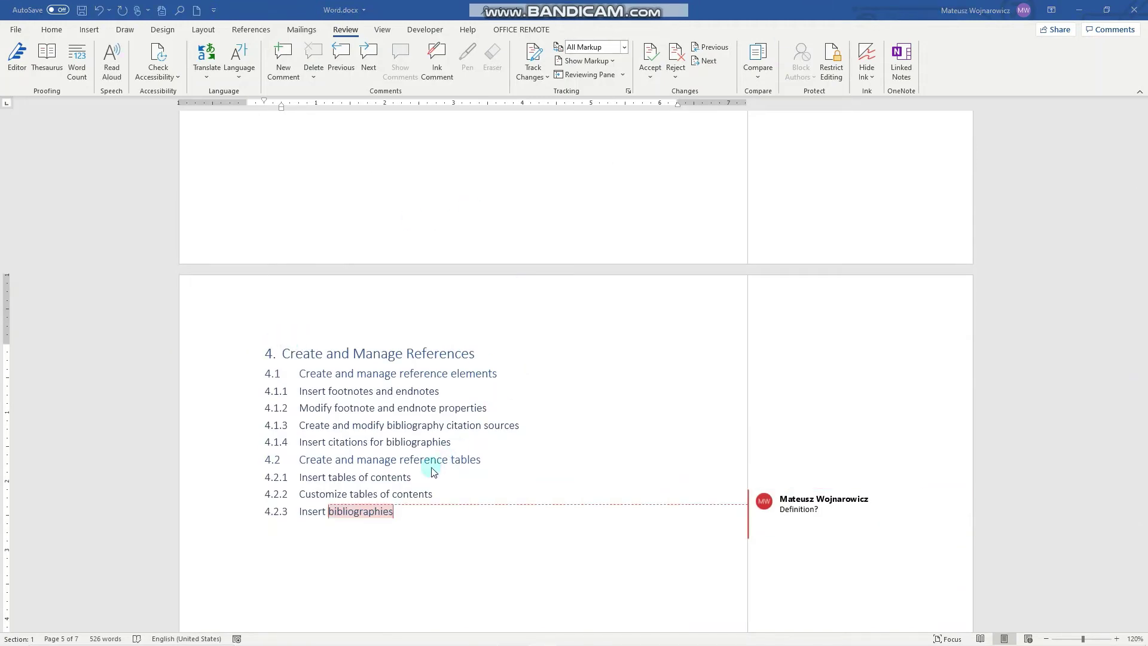
mouse_move(591, 78)
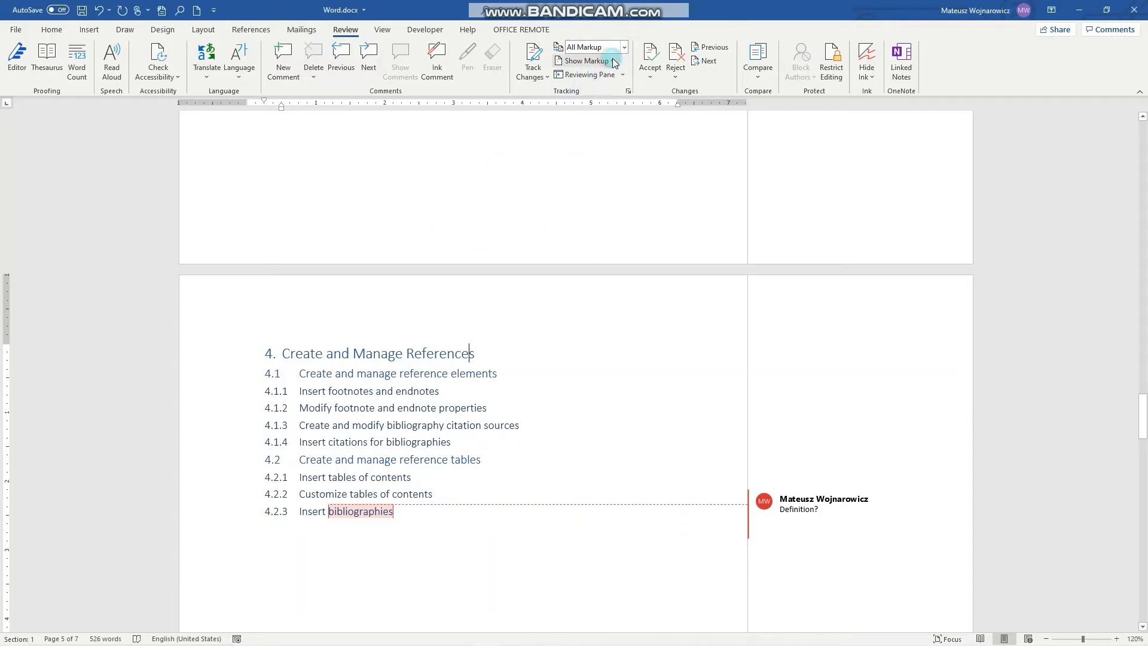
Step: Hide comments via Show Markup, then show them again so "Definition?" reappears
left_click(583, 61)
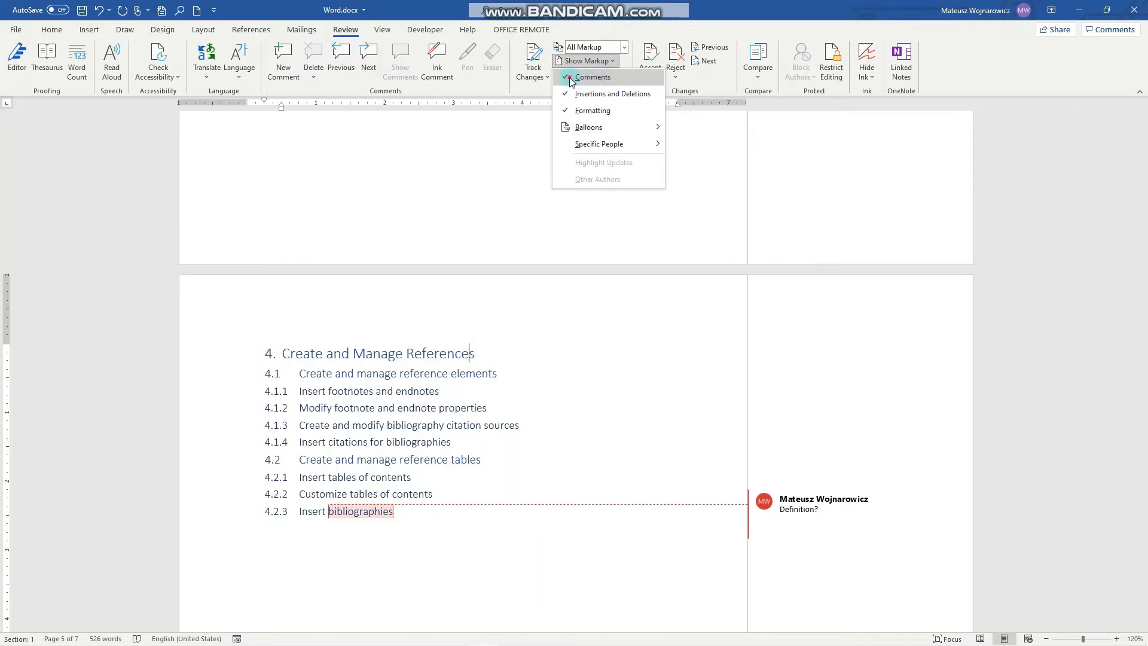
left_click(593, 76)
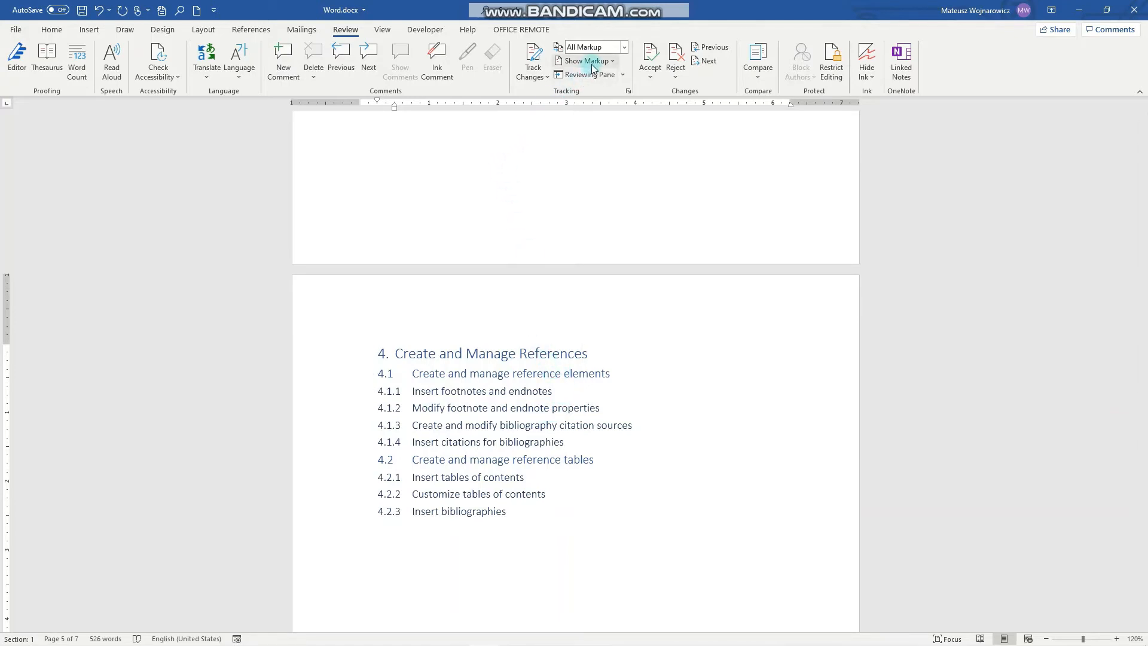
left_click(586, 60)
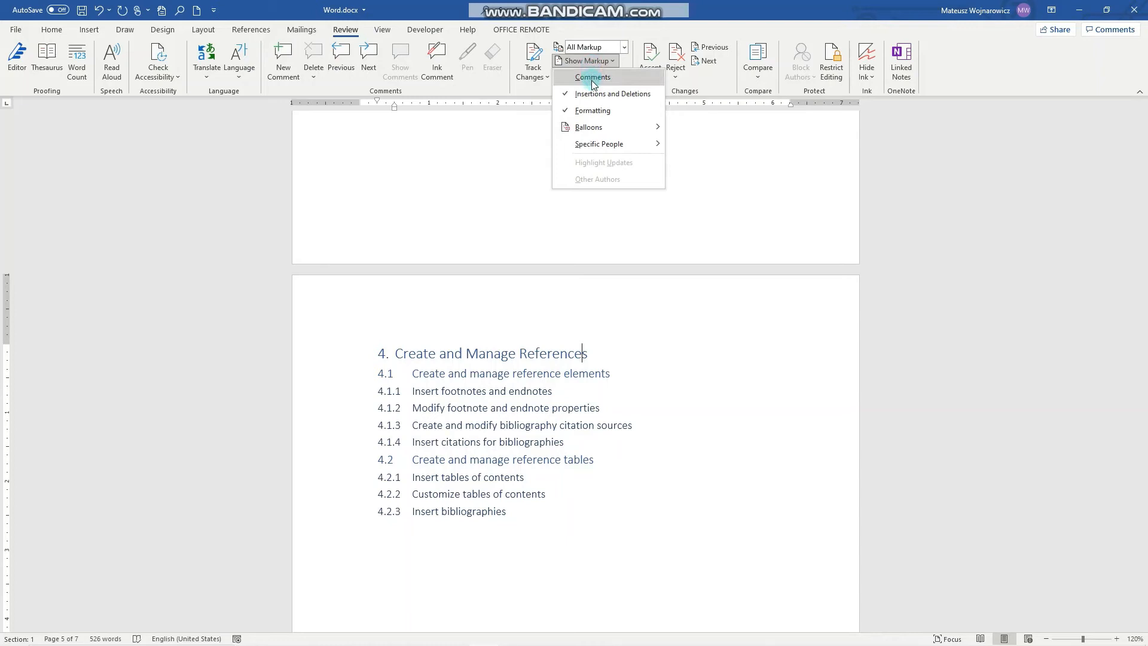
left_click(591, 77)
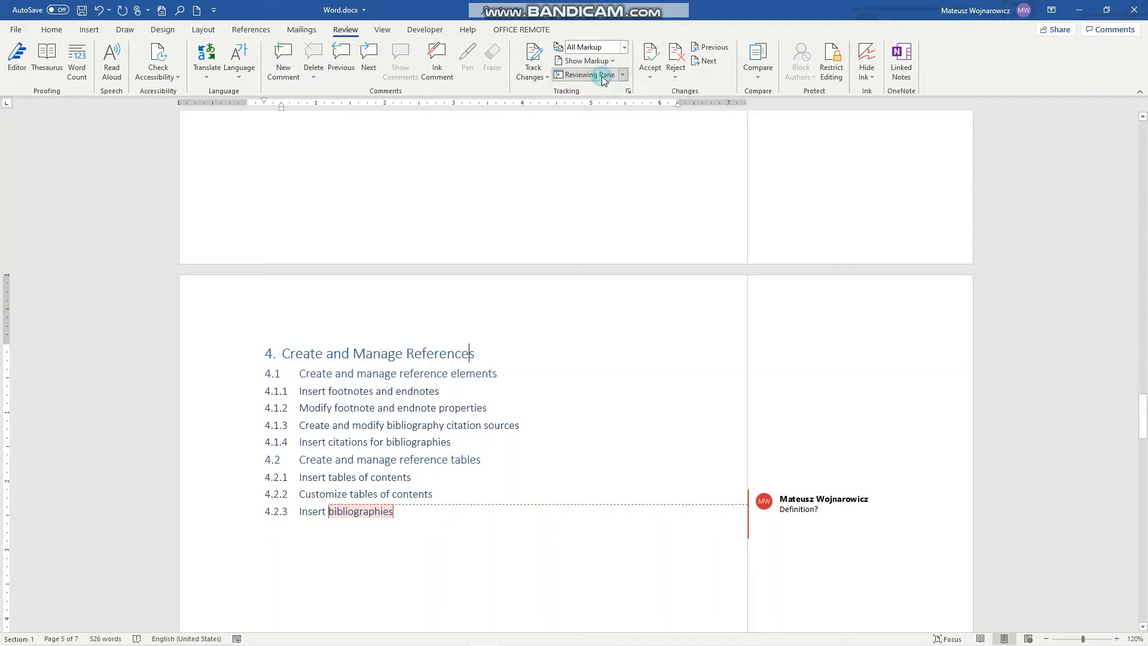
Step: Show the Revisions pane and move between the "Add examples" and "Definition?" comments
left_click(586, 75)
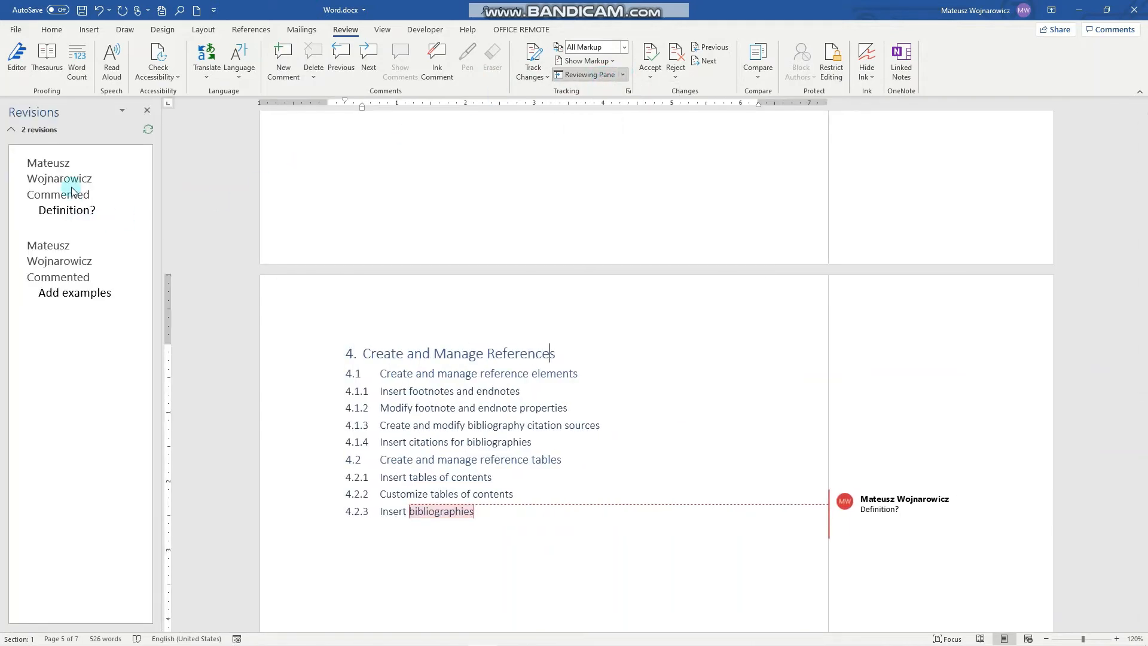
scroll("down", 3)
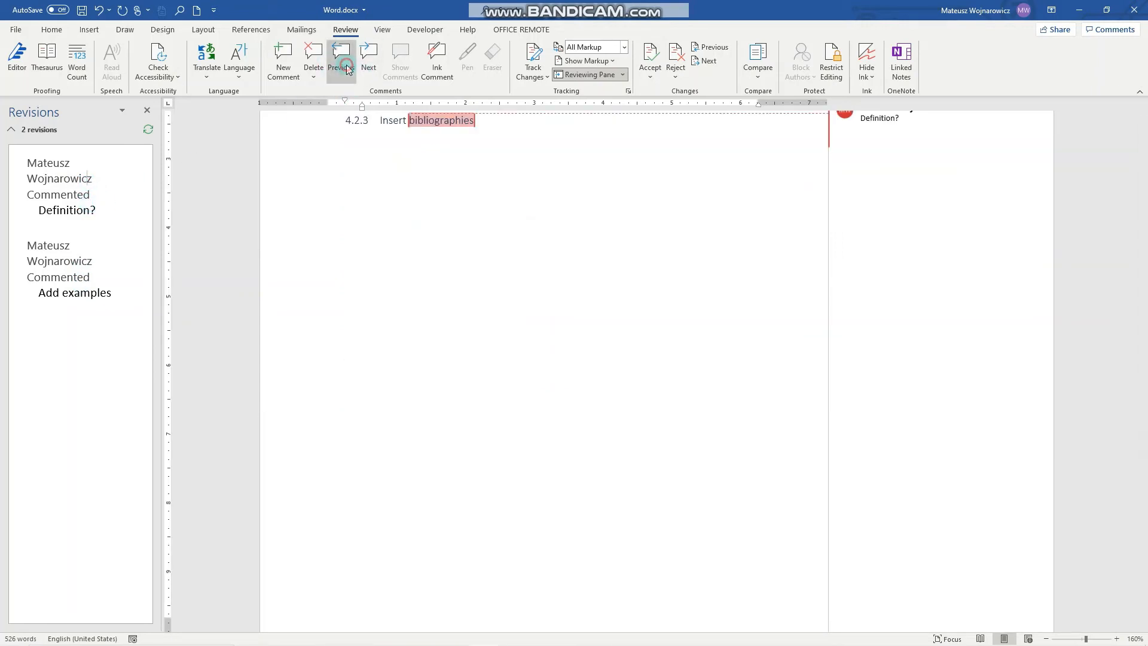
left_click(368, 54)
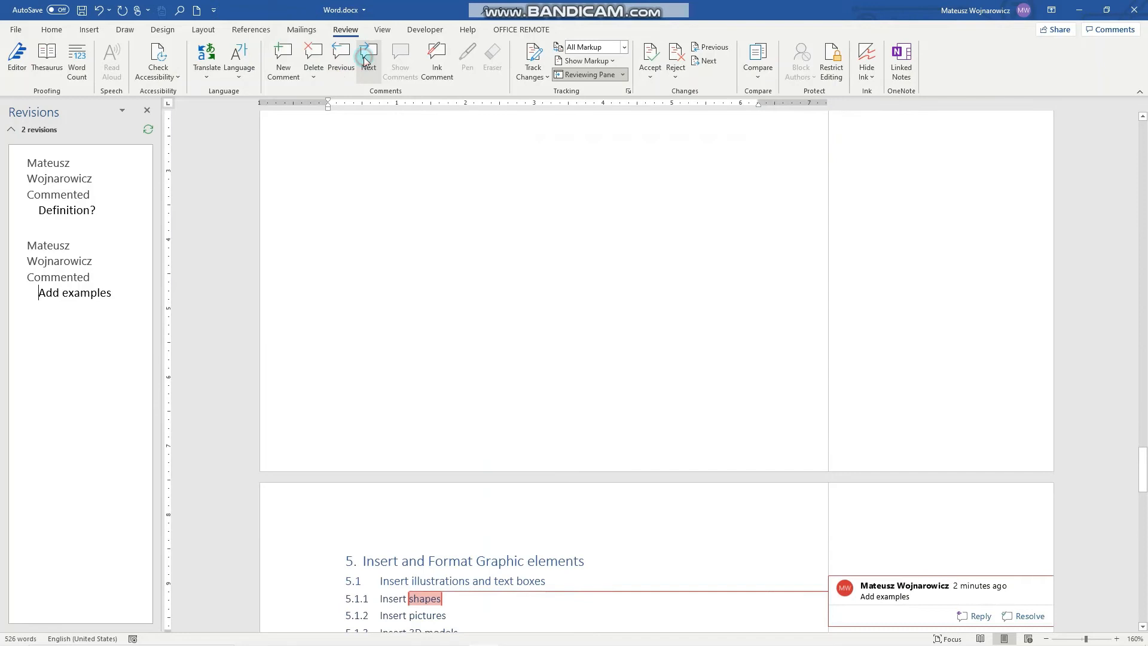
left_click(368, 50)
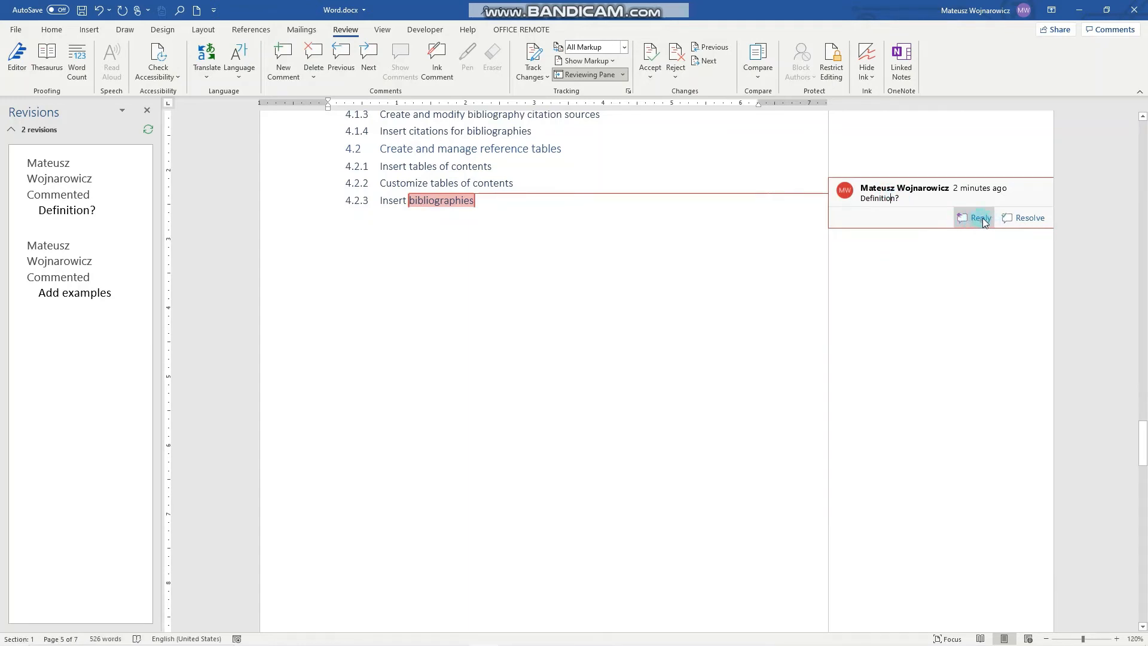
Step: Reply "Will add." to the "Definition?" comment on bibliographies
left_click(980, 218)
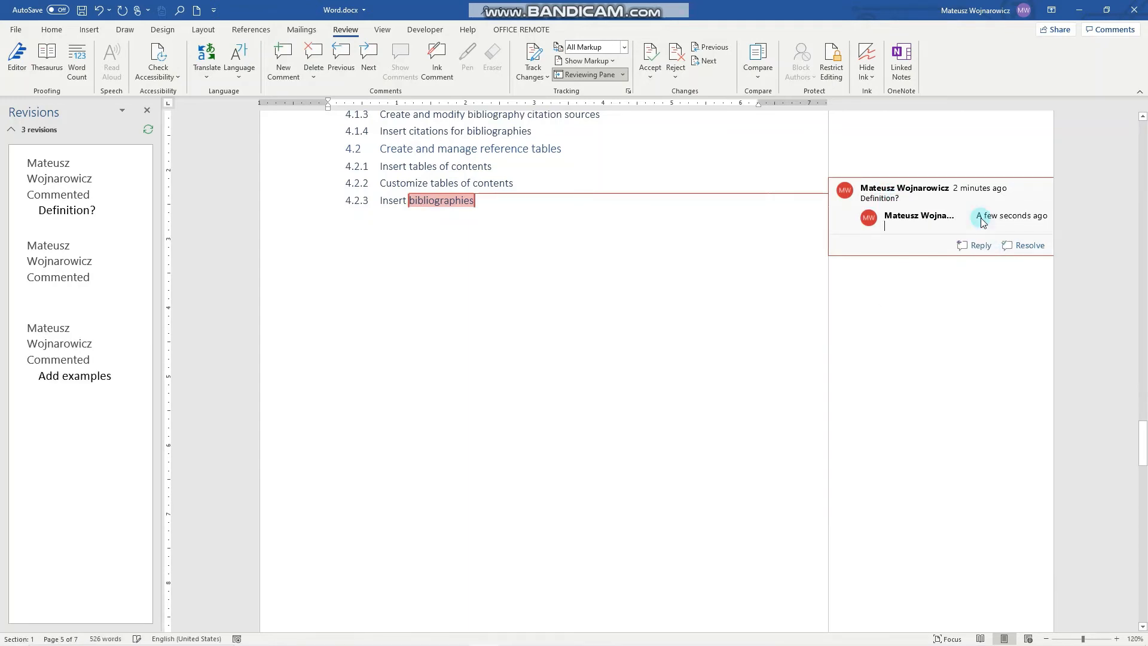
type("W")
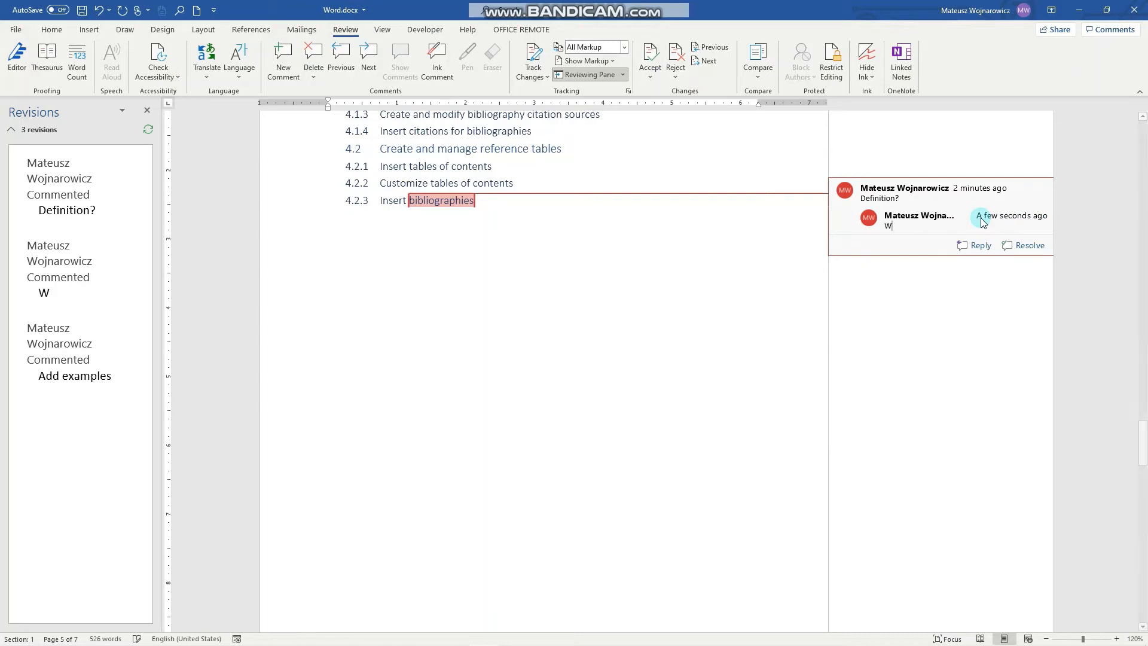
type("ill A")
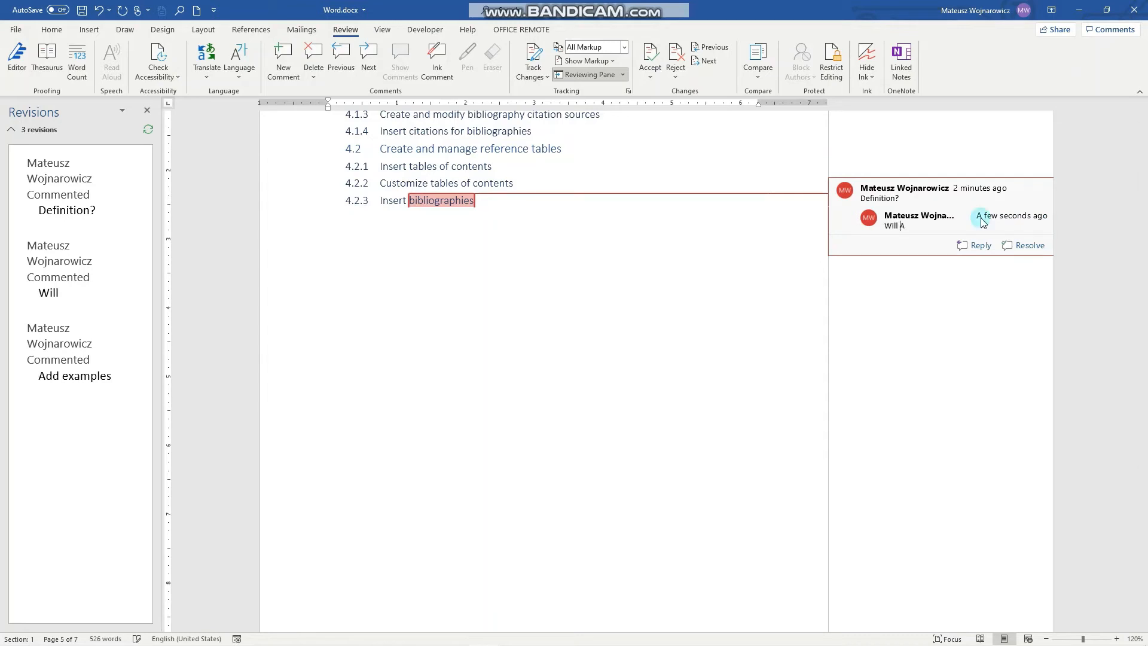
type("a")
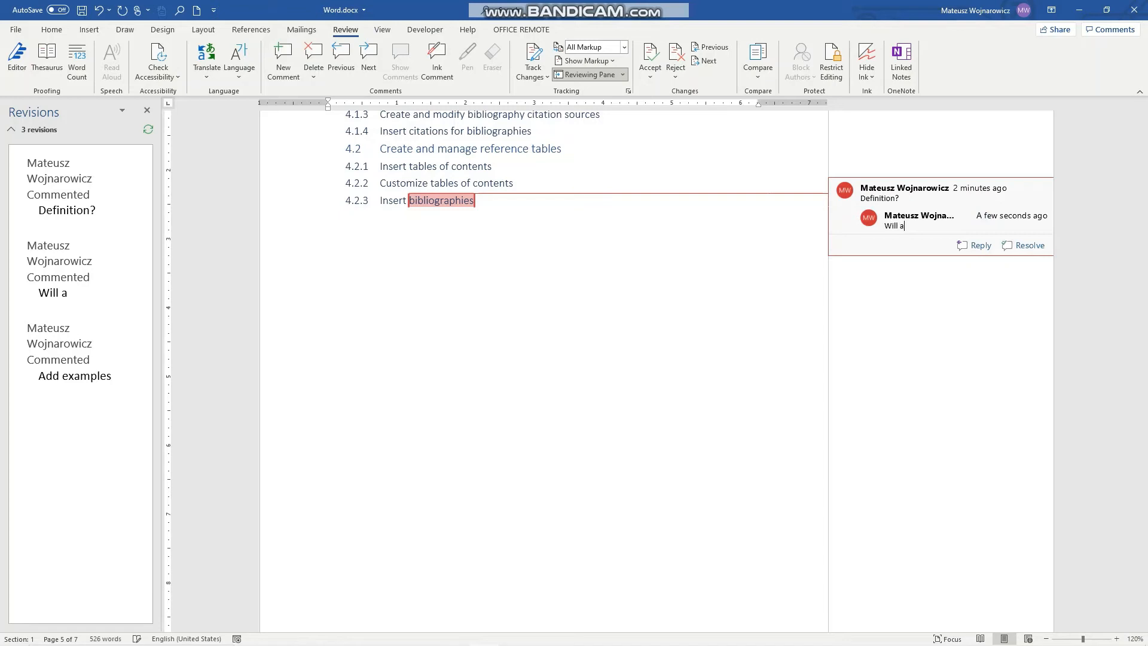
type("dd.")
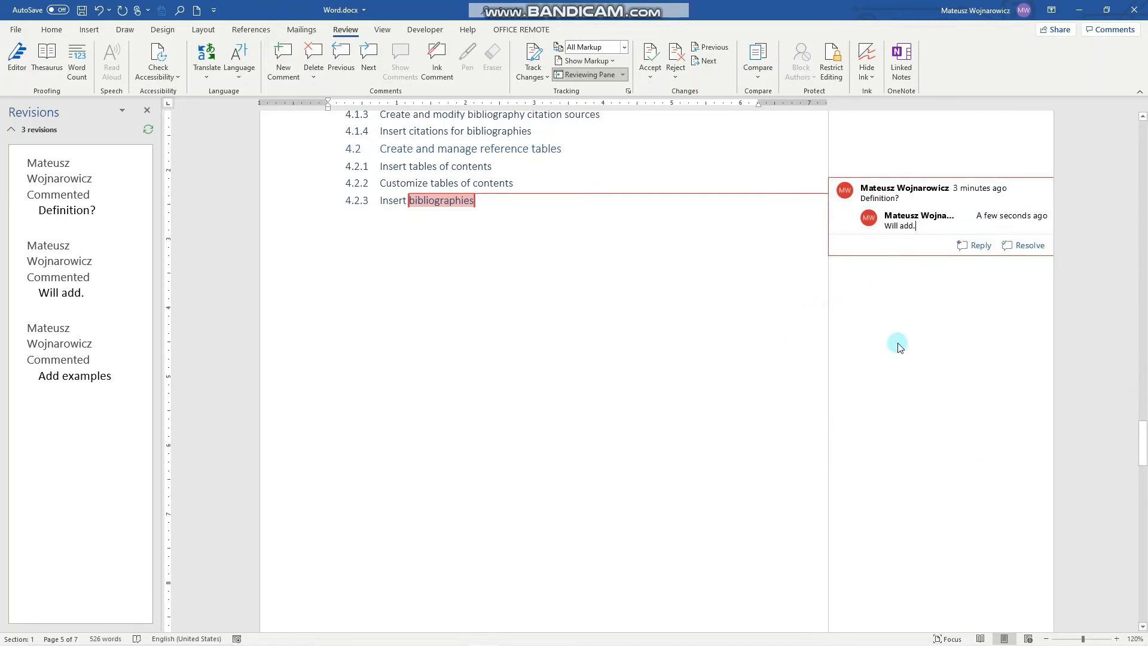
scroll("down", 3)
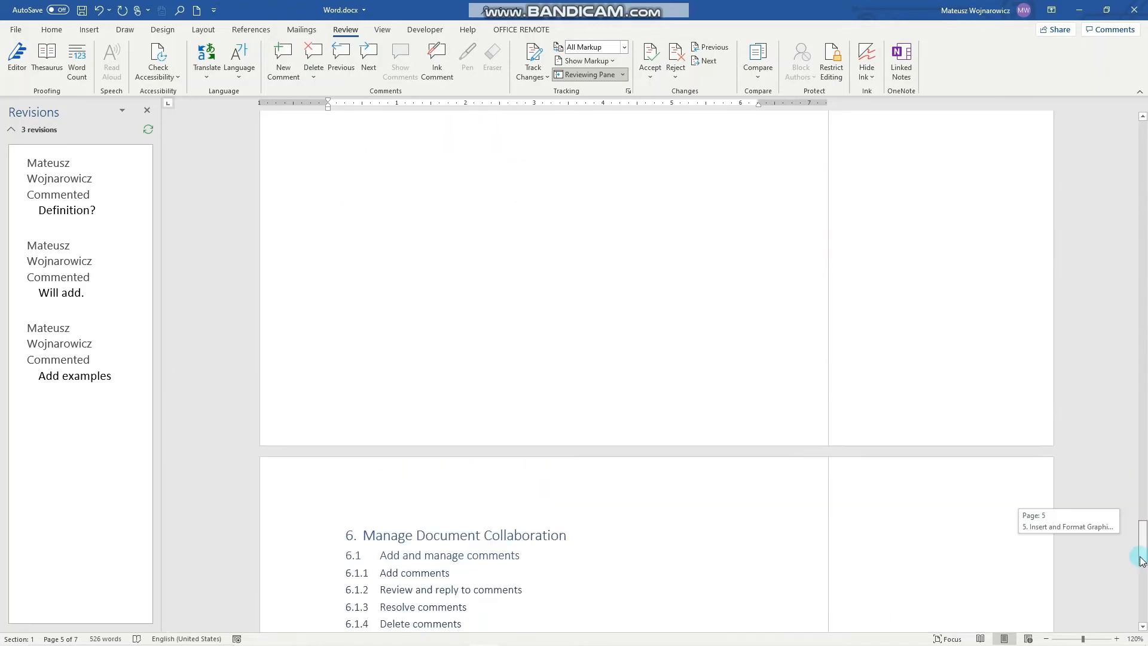
scroll("down", 3)
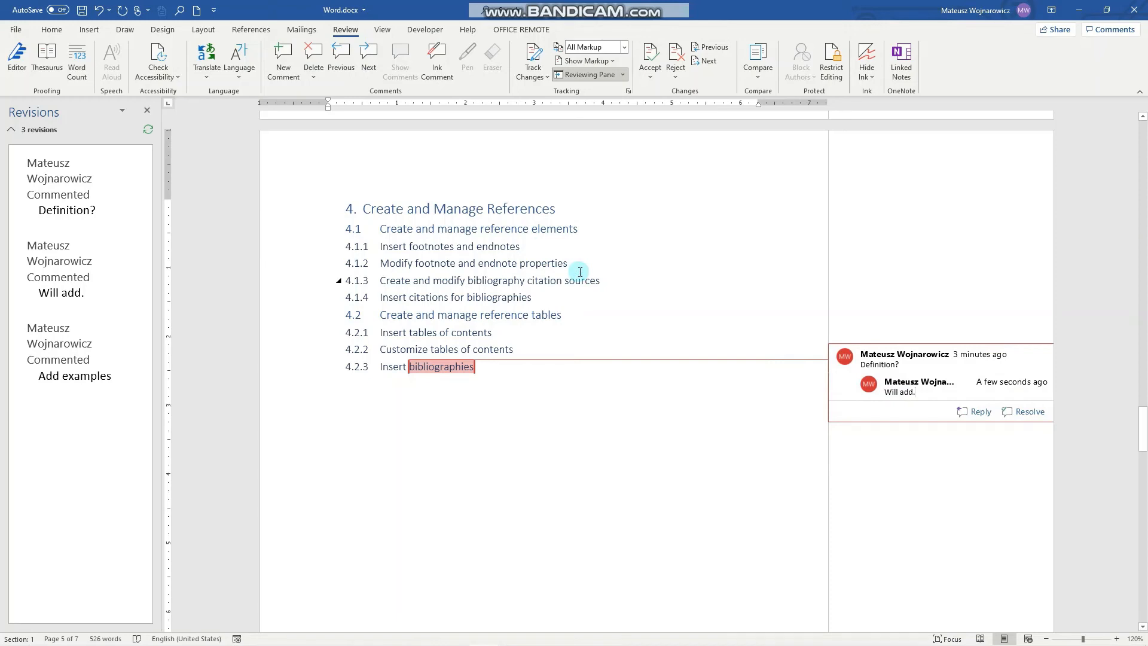
mouse_move(508, 277)
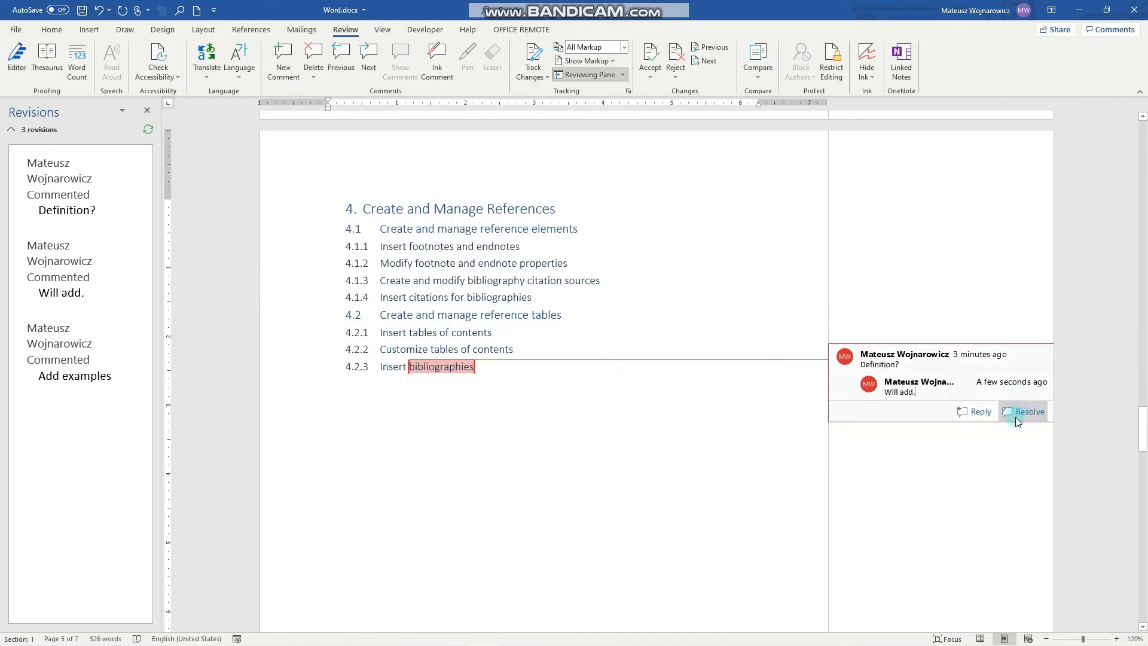
Step: Mark the "Definition?" comment thread as resolved
left_click(1022, 411)
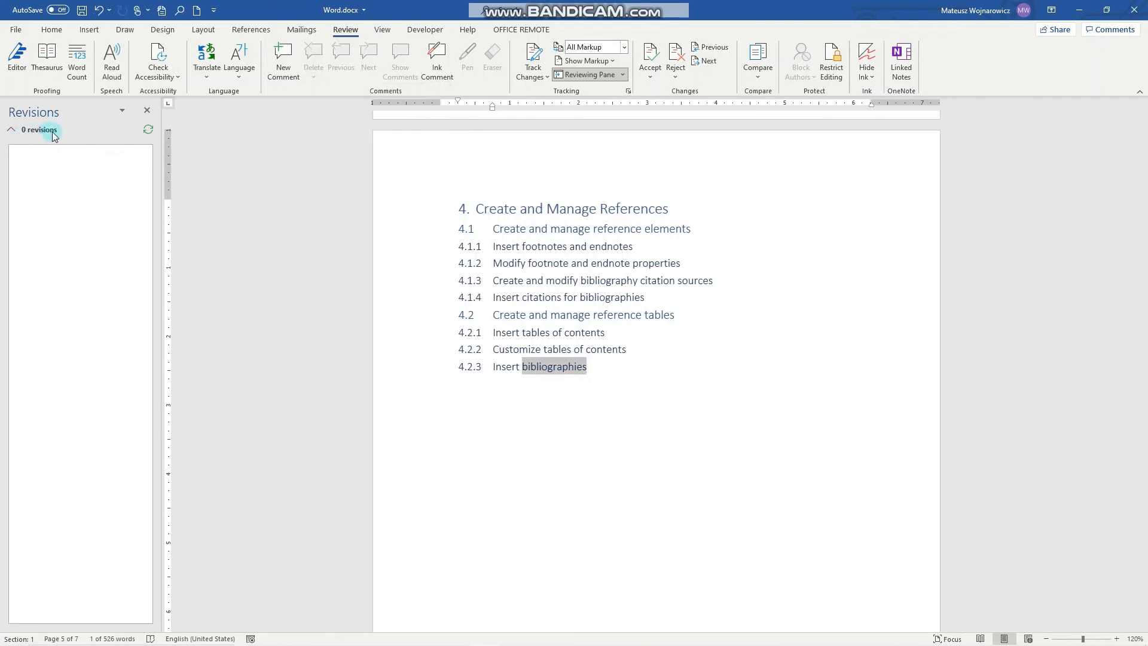
mouse_move(664, 79)
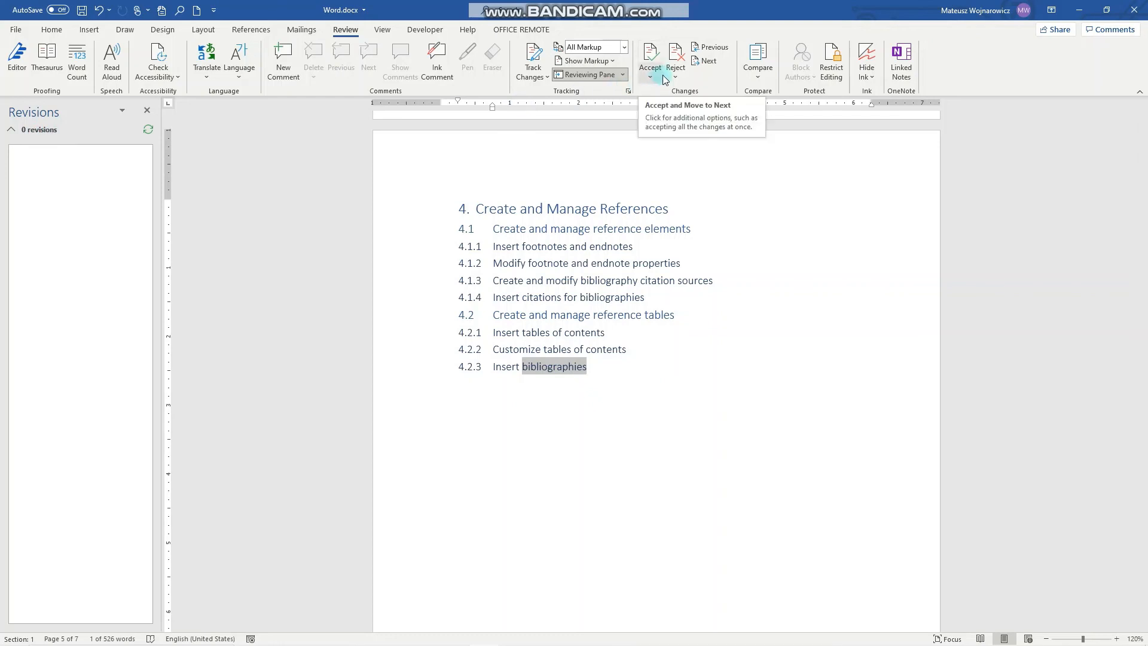